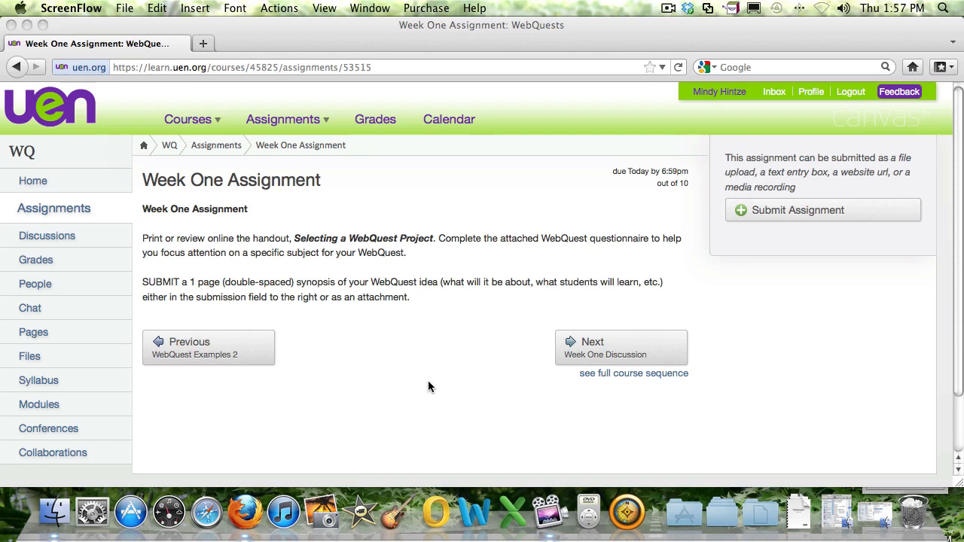
pyautogui.moveTo(434, 184)
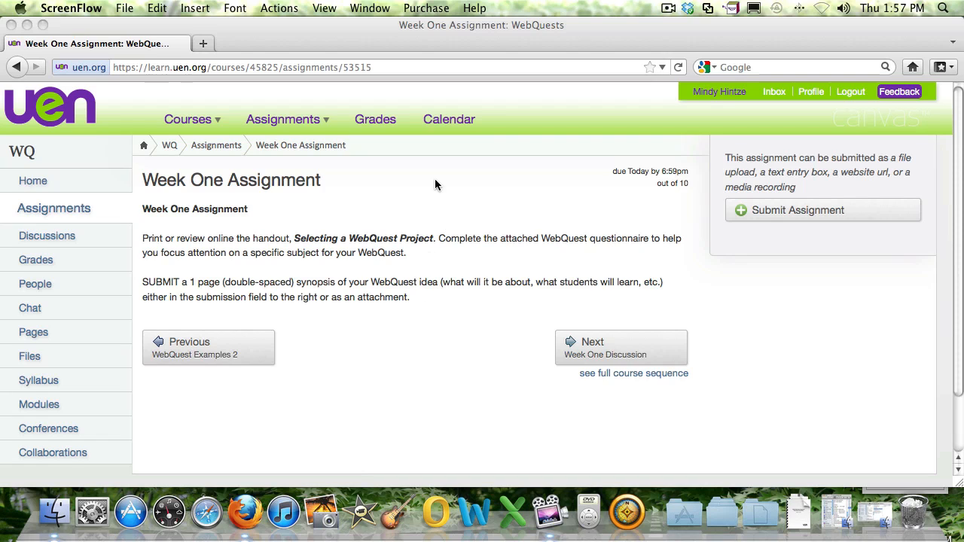
pyautogui.moveTo(443, 162)
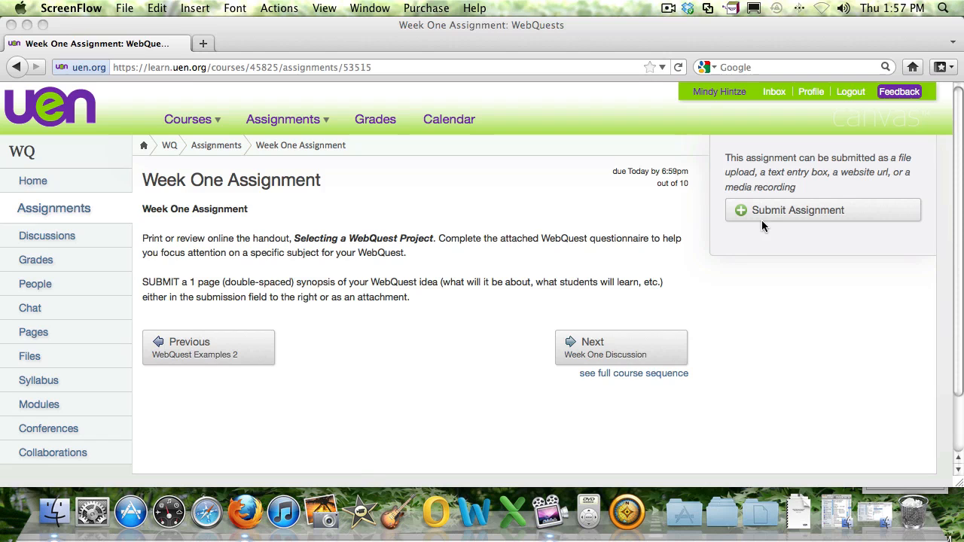
pyautogui.moveTo(777, 219)
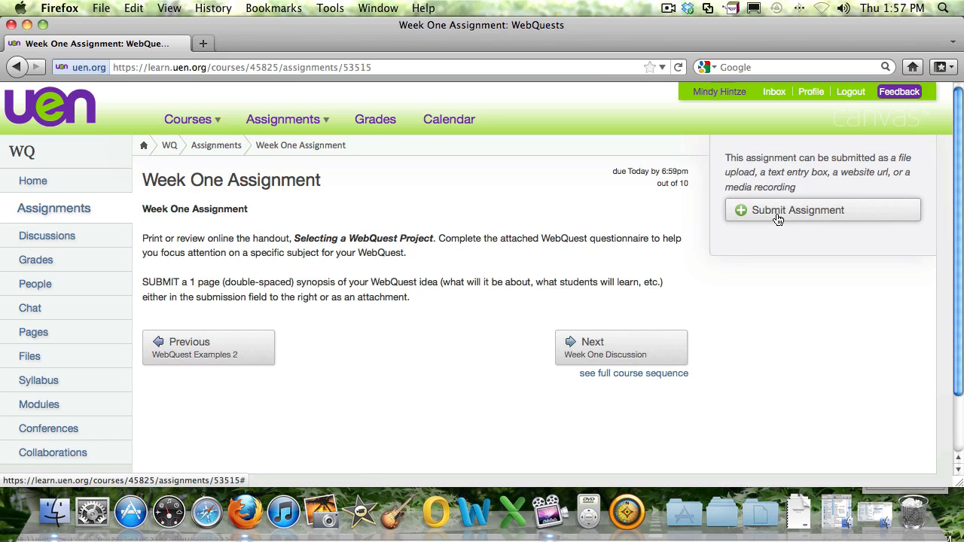
# - Begin the submission and attach 'Screen shot 2011-08-18 at 12.56.59 PM' from the Desktop as the upload file
pyautogui.click(798, 211)
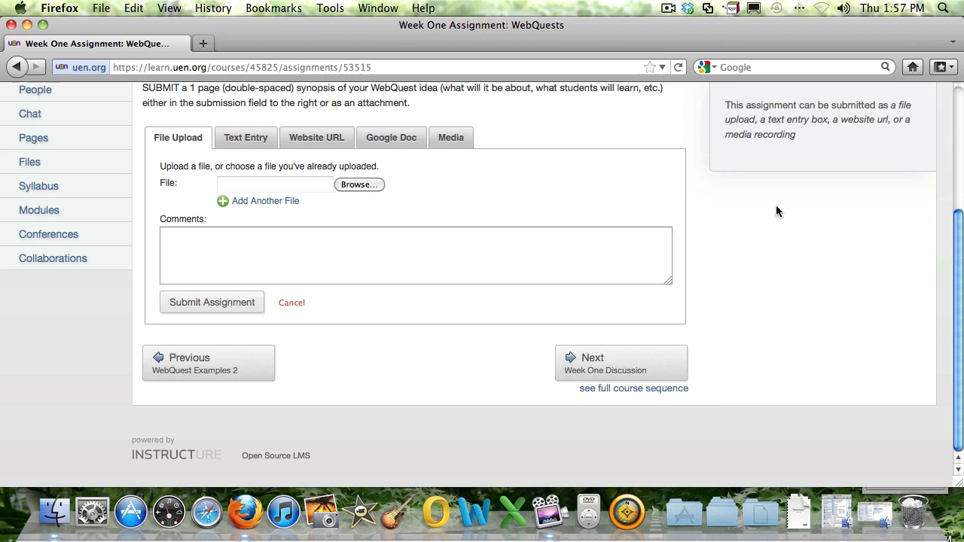
pyautogui.moveTo(285, 344)
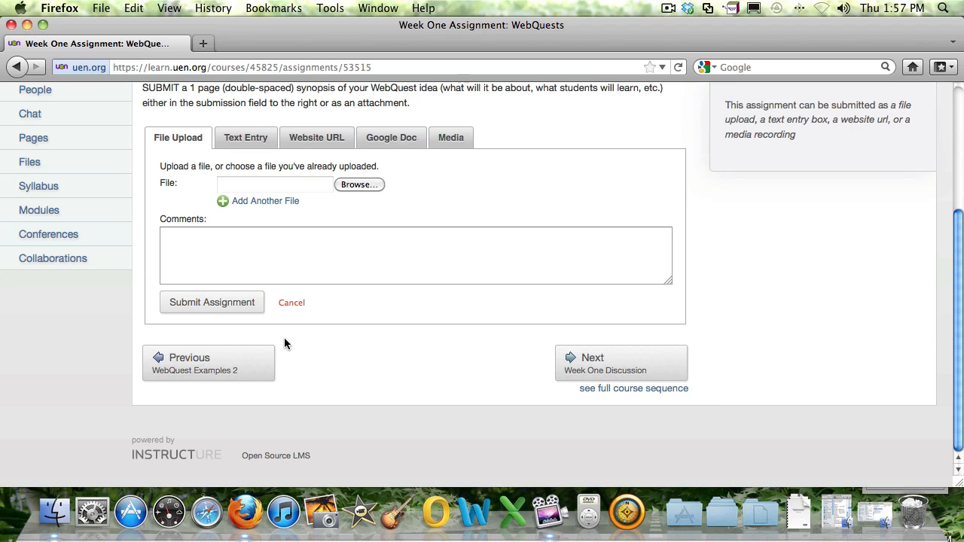
pyautogui.moveTo(412, 309)
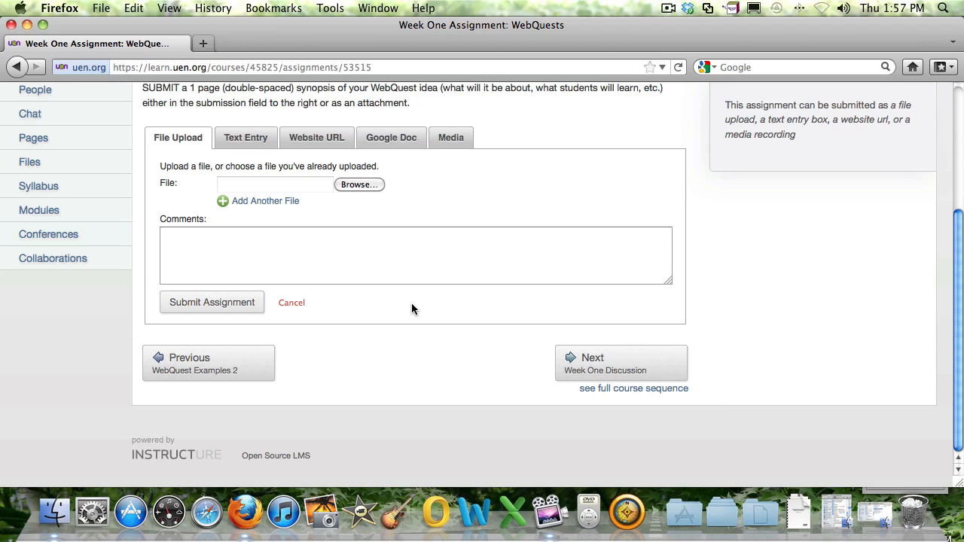
pyautogui.moveTo(569, 167)
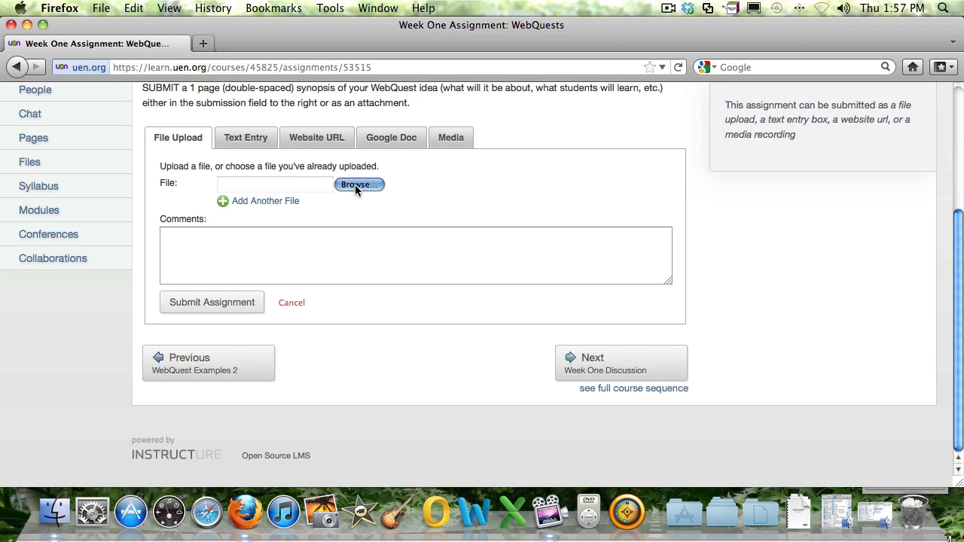
pyautogui.click(359, 184)
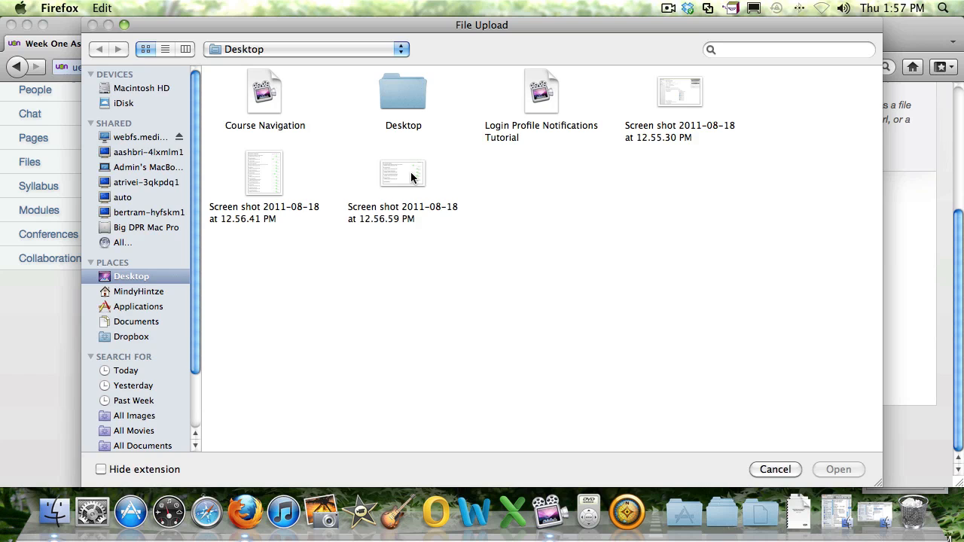
pyautogui.click(402, 173)
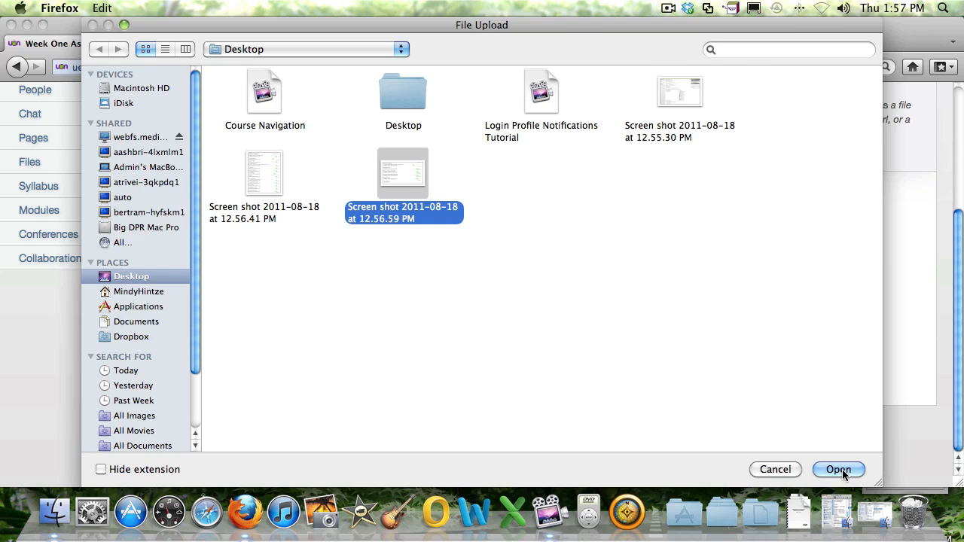
pyautogui.click(838, 470)
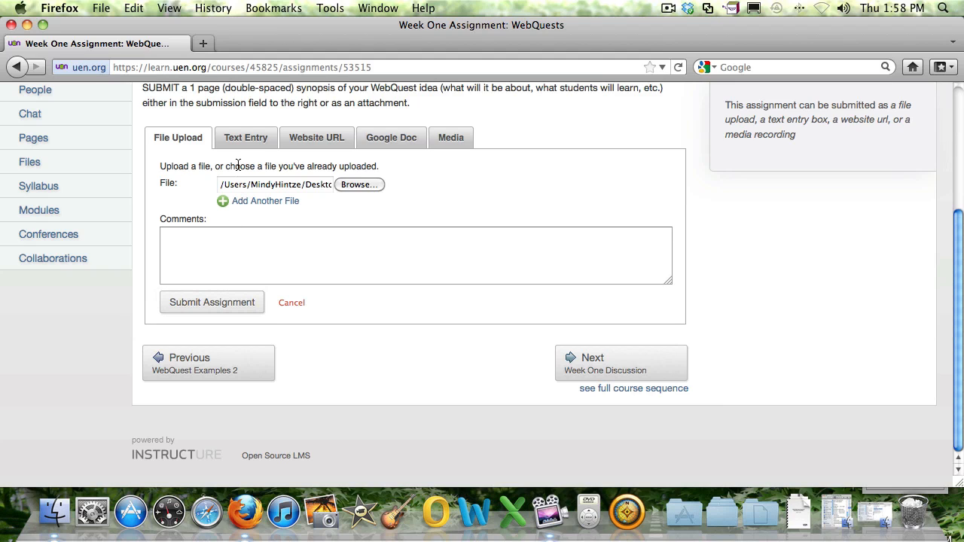
# - Choose Text Entry and write 'Here is my assignment' in the editor body
pyautogui.click(246, 137)
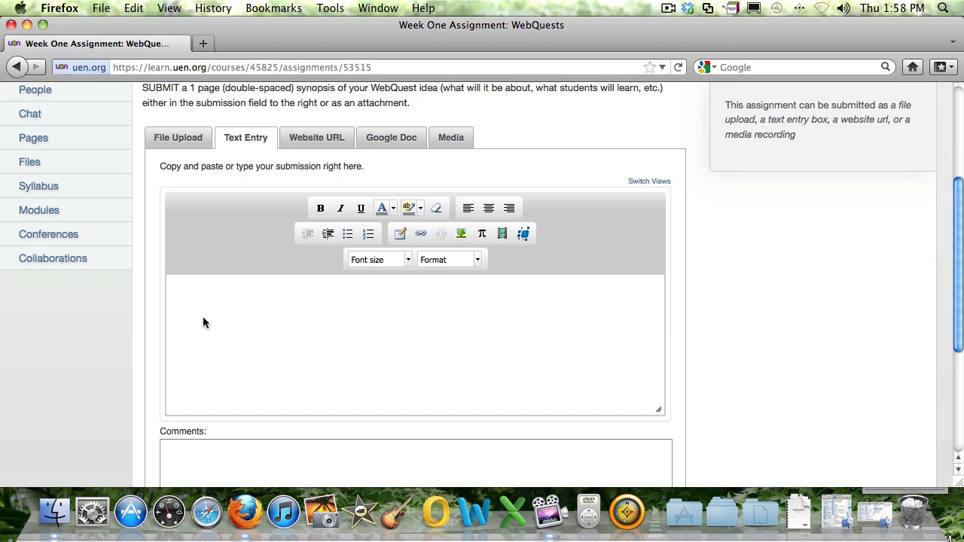
pyautogui.moveTo(405, 303)
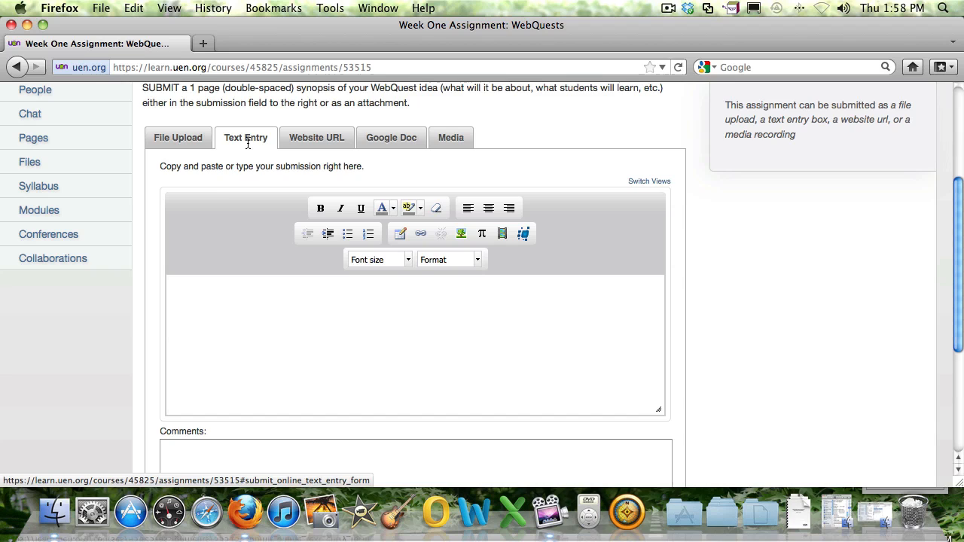
pyautogui.moveTo(301, 247)
pyautogui.write('Here is m')
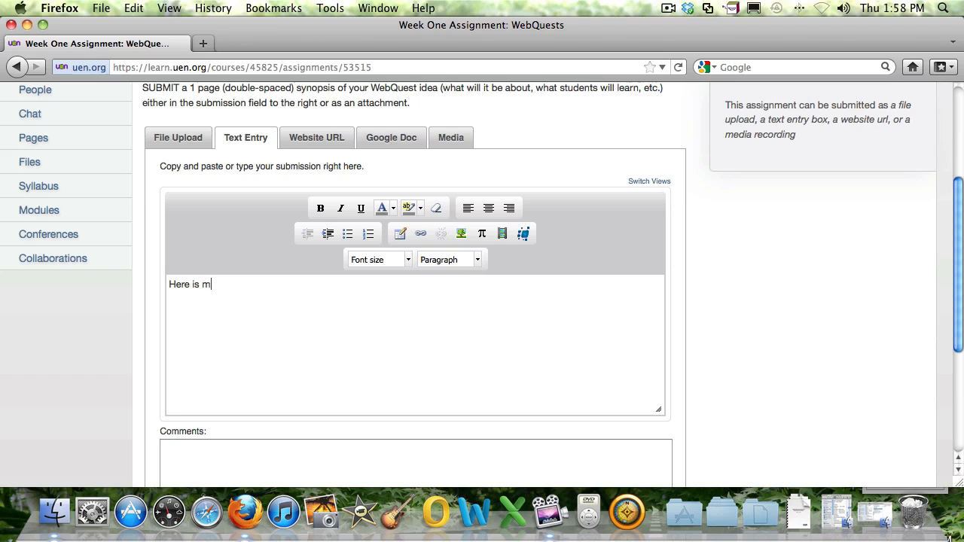
pyautogui.write('y assignment')
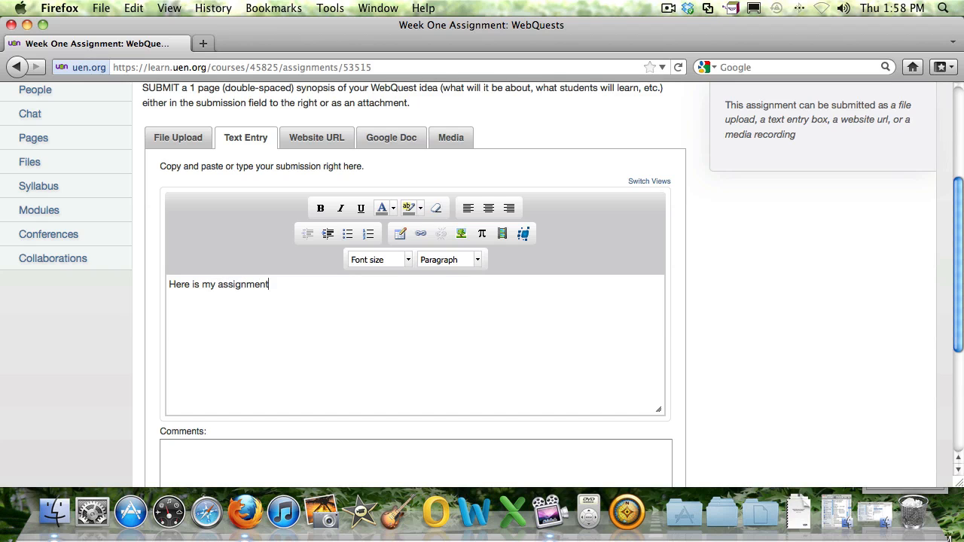
pyautogui.scroll(-3)
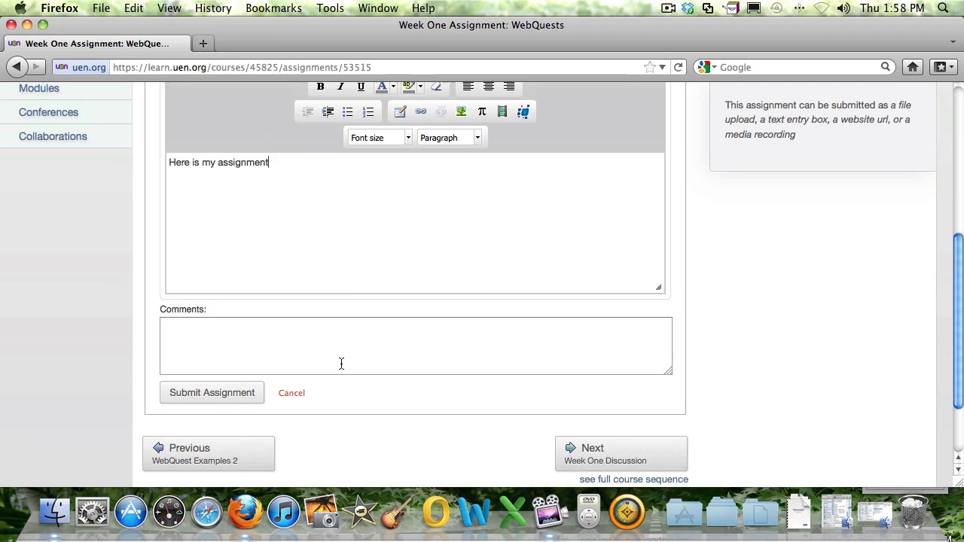
pyautogui.click(317, 181)
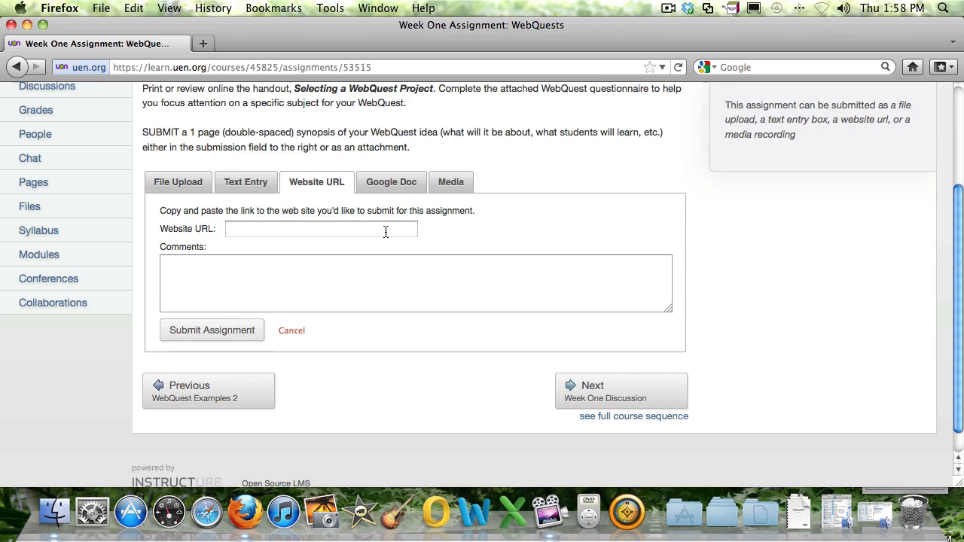
pyautogui.click(321, 229)
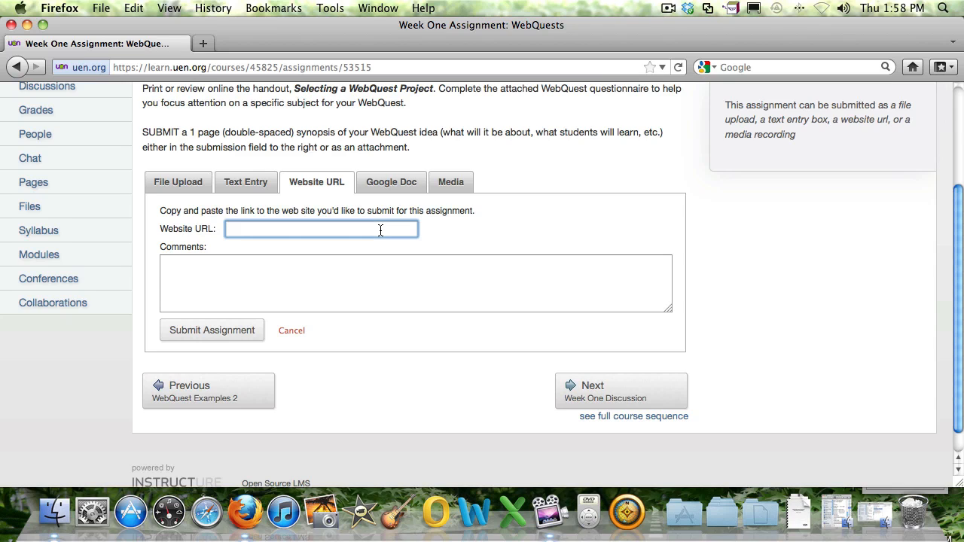
pyautogui.write('http:')
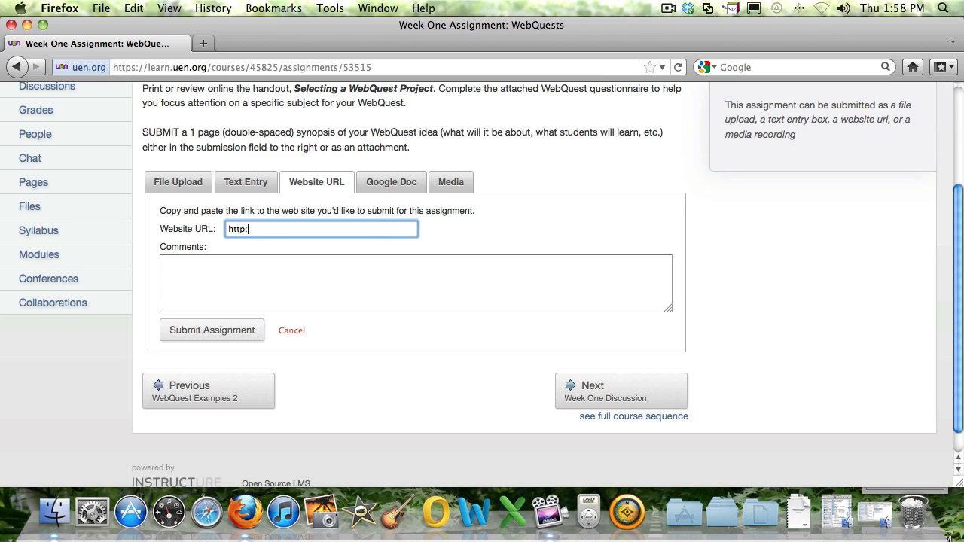
pyautogui.write('//uen.org')
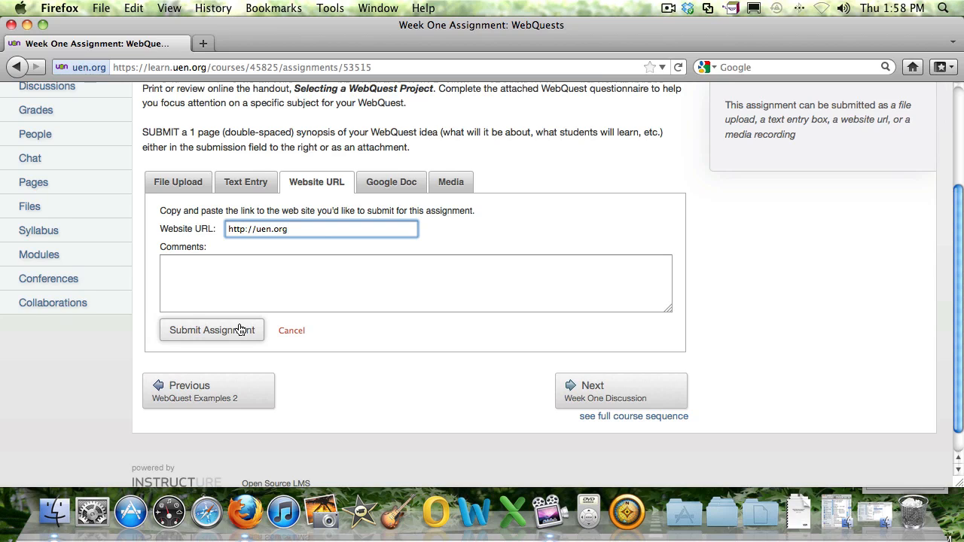
pyautogui.moveTo(275, 320)
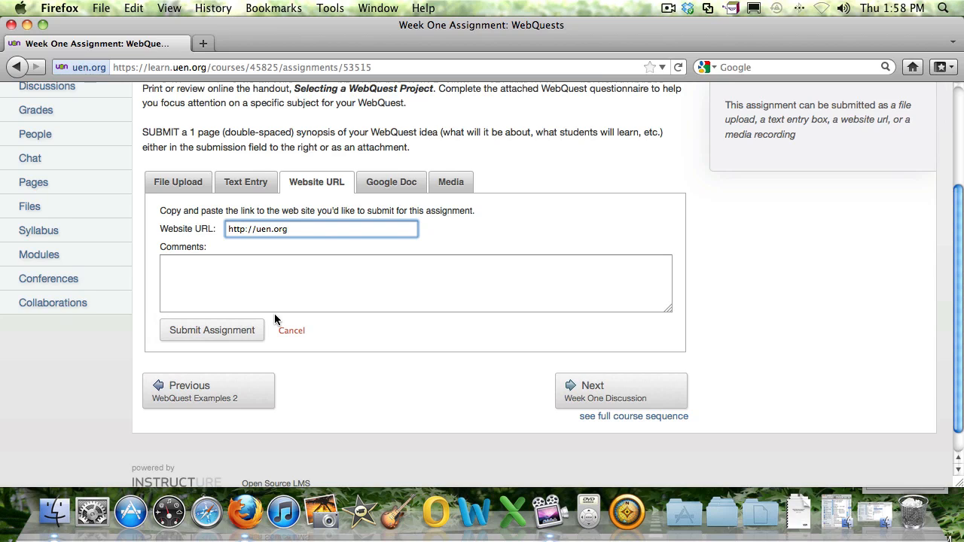
# - View the Google Doc option, then move to the Media recording option
pyautogui.click(391, 181)
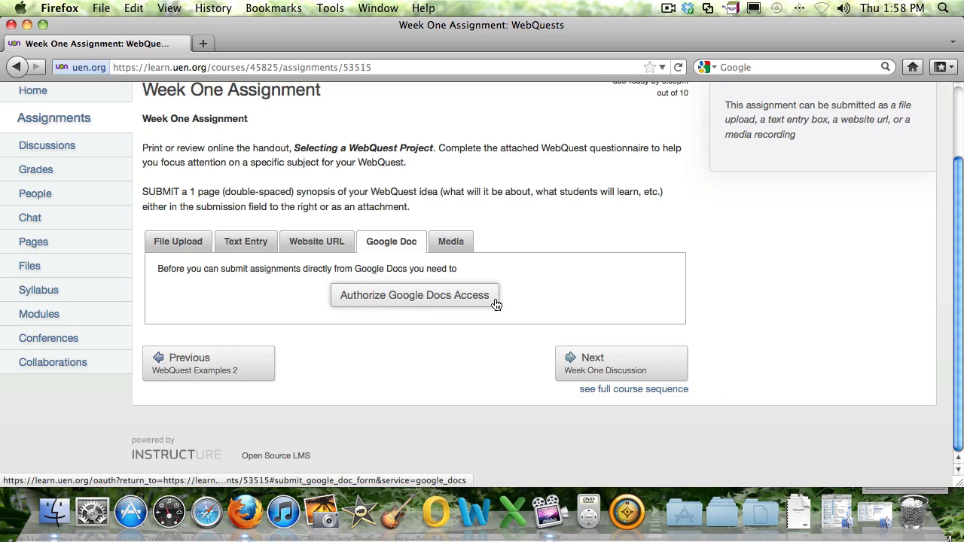
pyautogui.moveTo(499, 313)
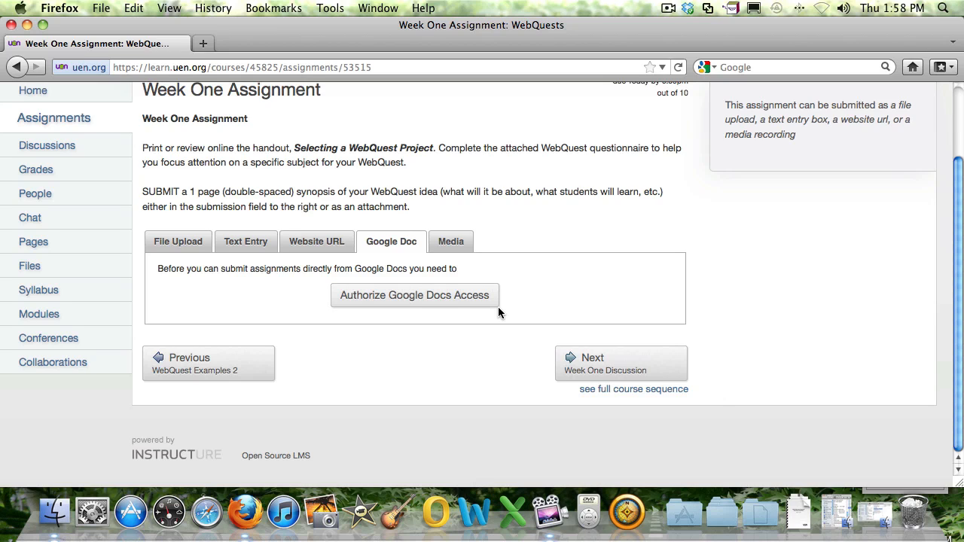
pyautogui.moveTo(432, 315)
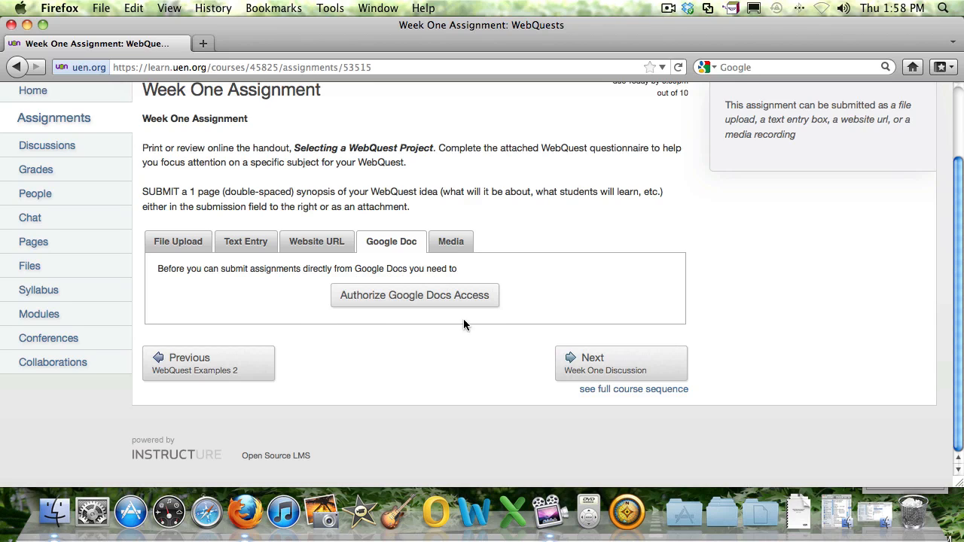
pyautogui.moveTo(450, 241)
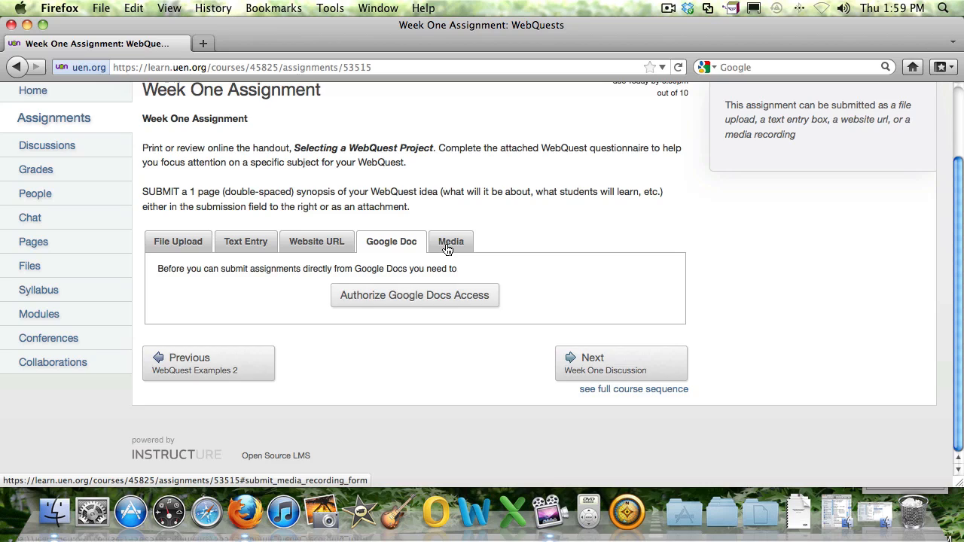
pyautogui.click(450, 241)
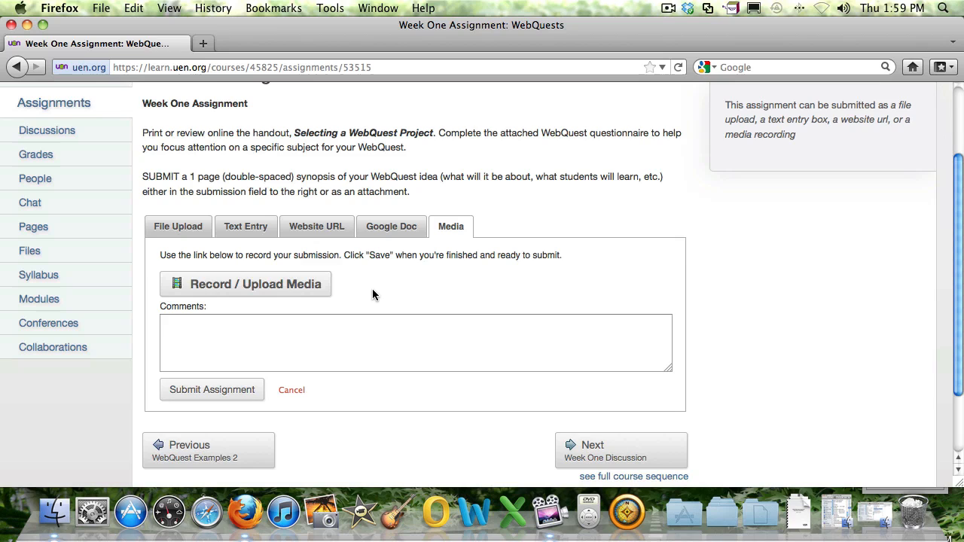
pyautogui.moveTo(301, 274)
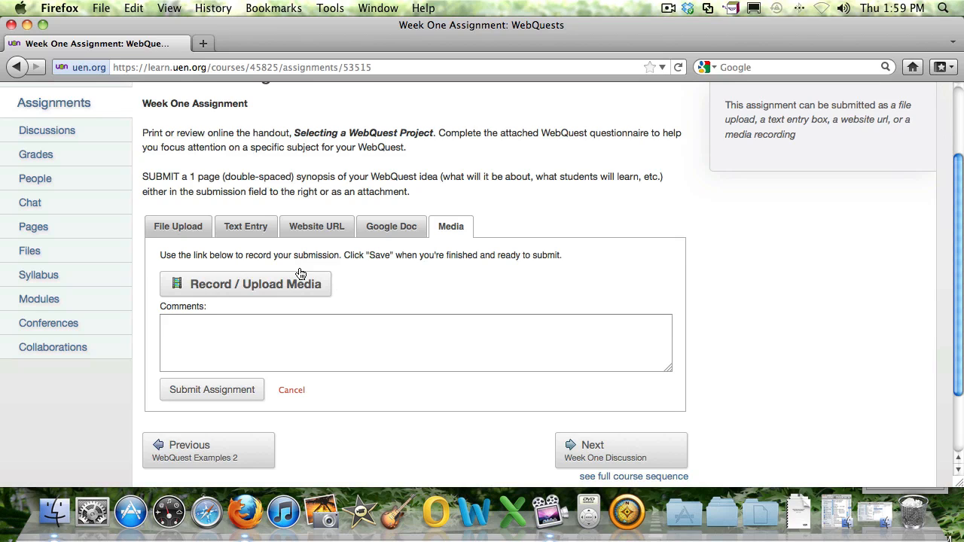
# - Review Text Entry, Website URL, Google Doc and Media, returning to File Upload with the screenshot still chosen
pyautogui.click(178, 226)
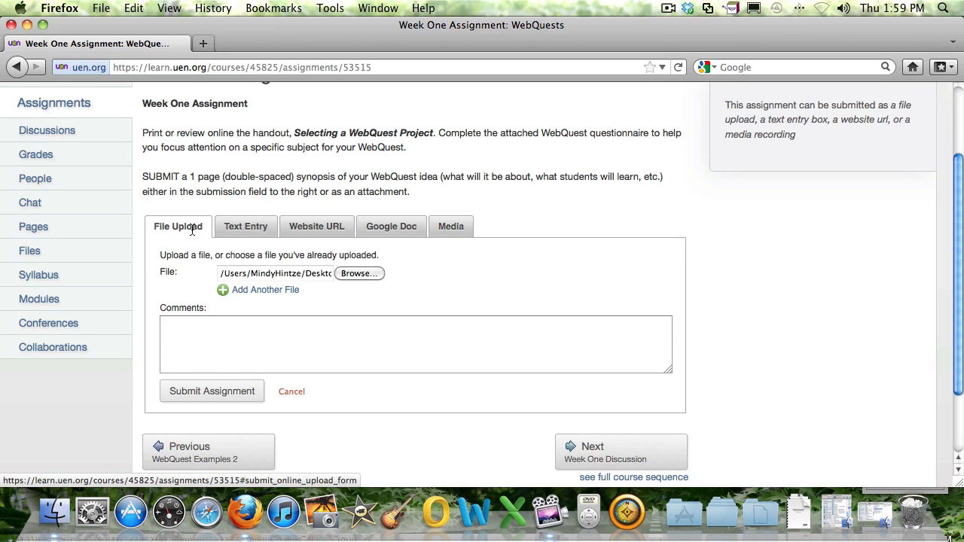
pyautogui.rightClick(246, 226)
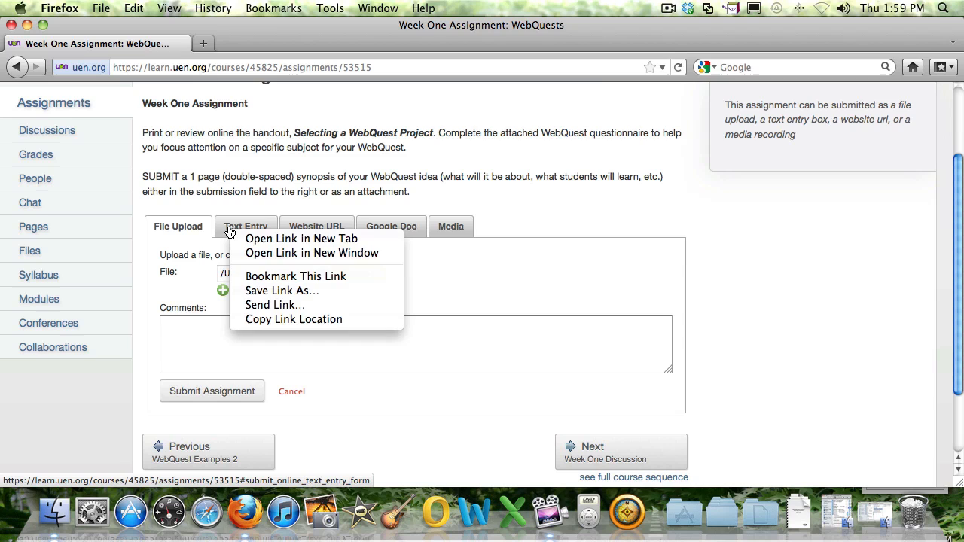
pyautogui.click(246, 226)
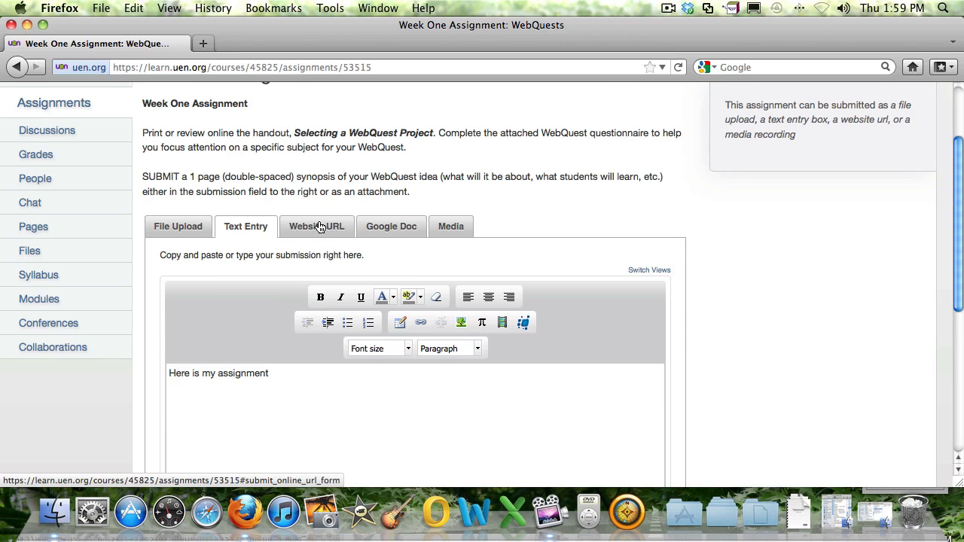
pyautogui.click(317, 226)
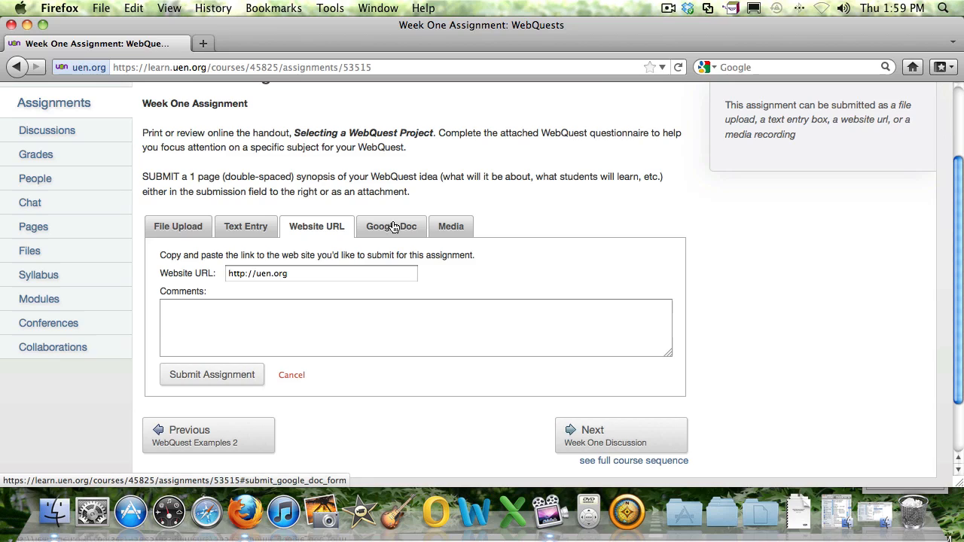
pyautogui.click(392, 226)
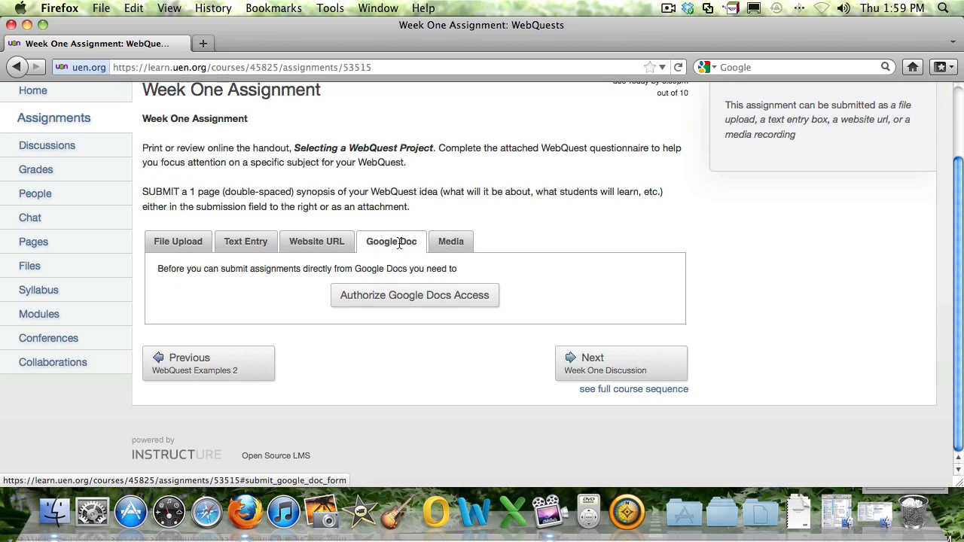
pyautogui.click(450, 241)
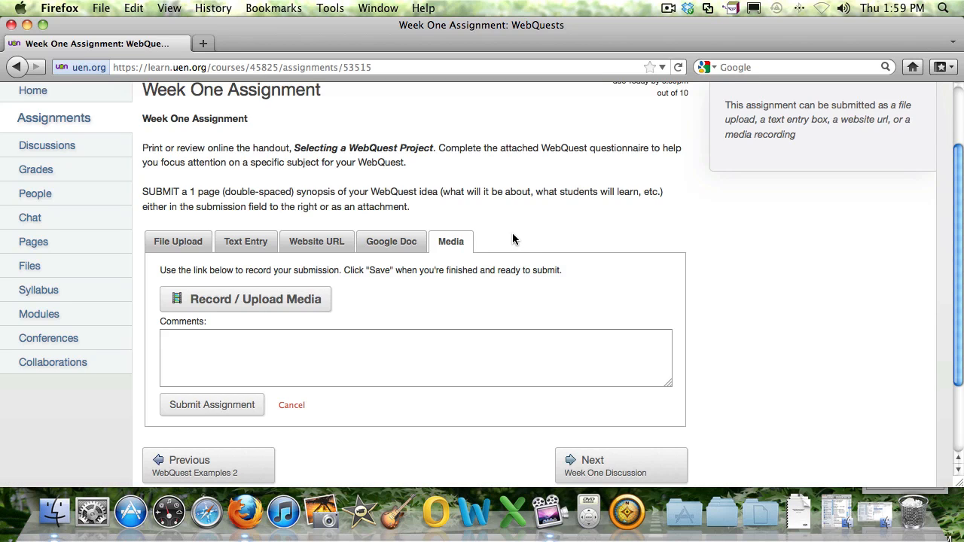
pyautogui.click(178, 242)
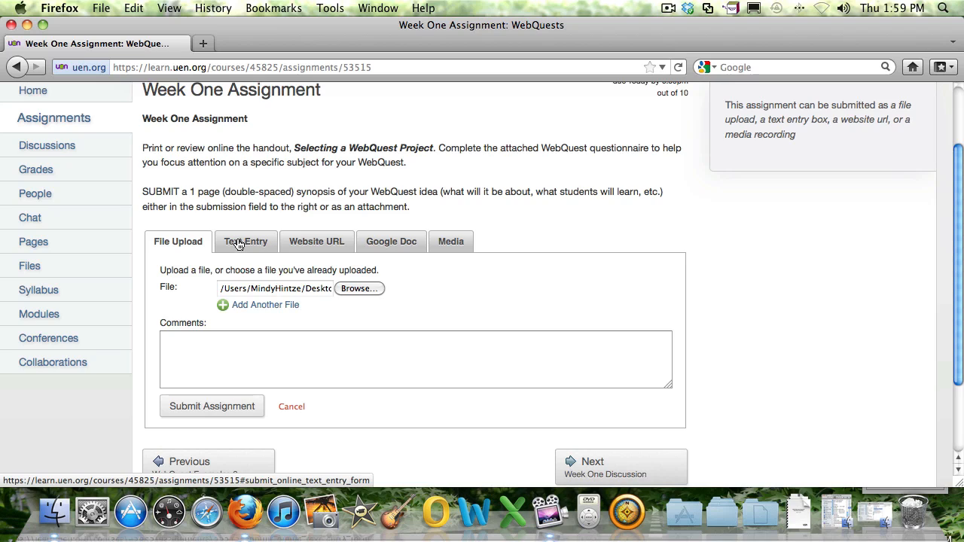
pyautogui.moveTo(404, 241)
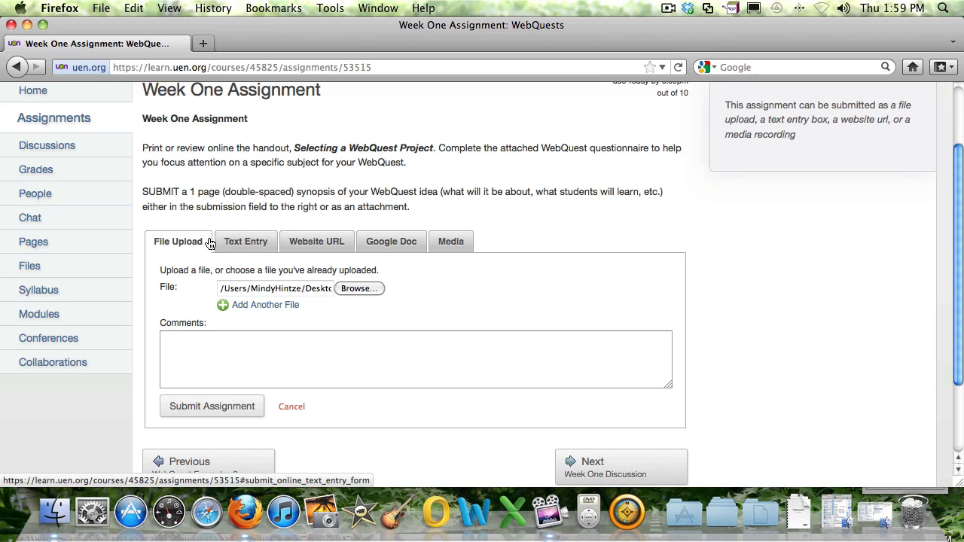
pyautogui.moveTo(316, 259)
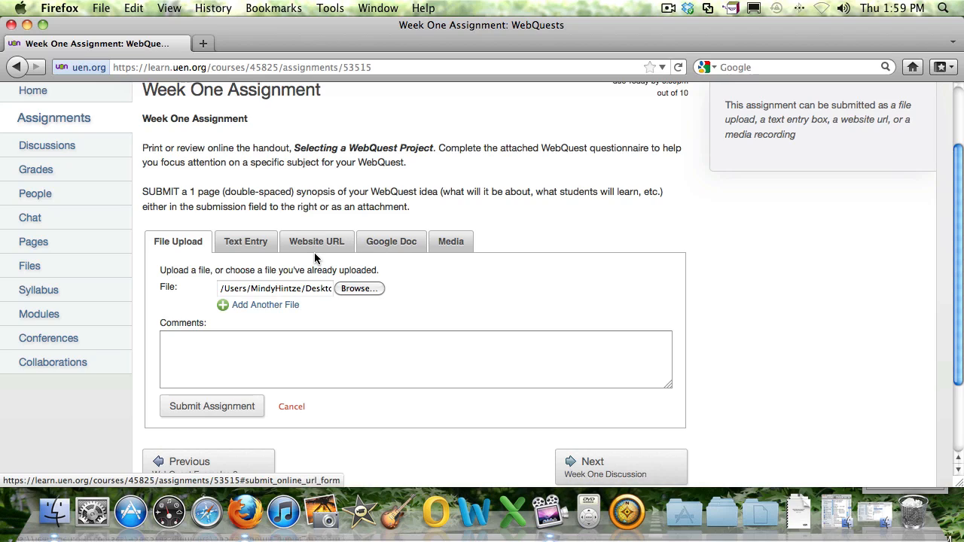
pyautogui.moveTo(570, 262)
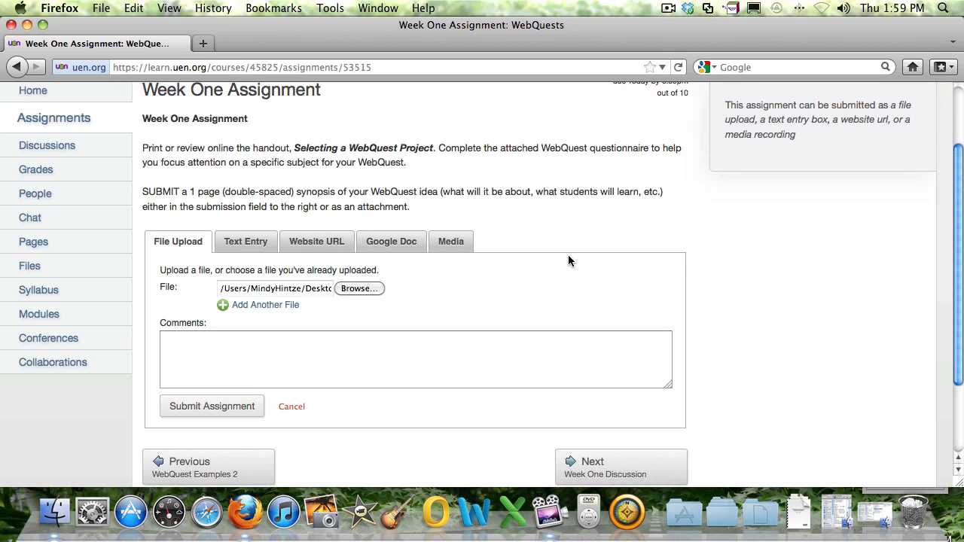
pyautogui.moveTo(602, 213)
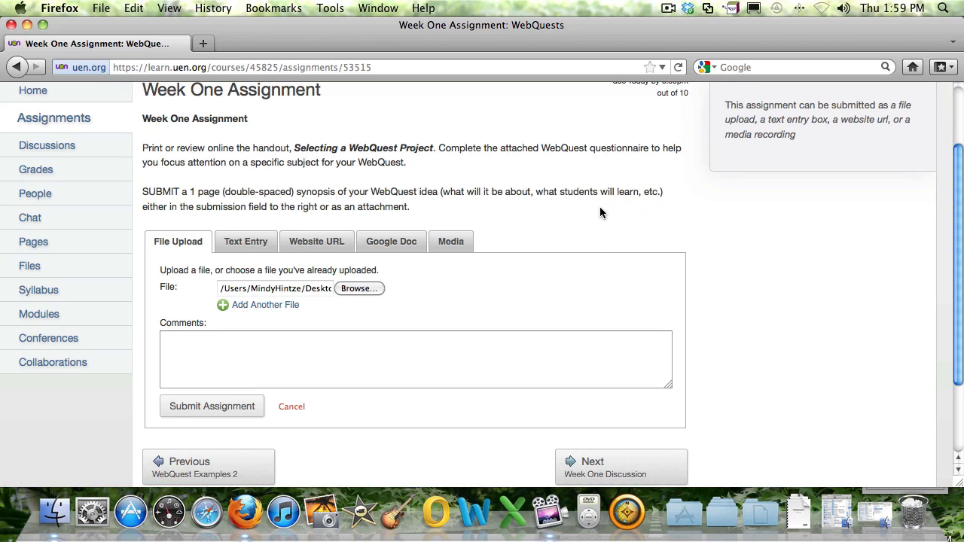
pyautogui.moveTo(163, 307)
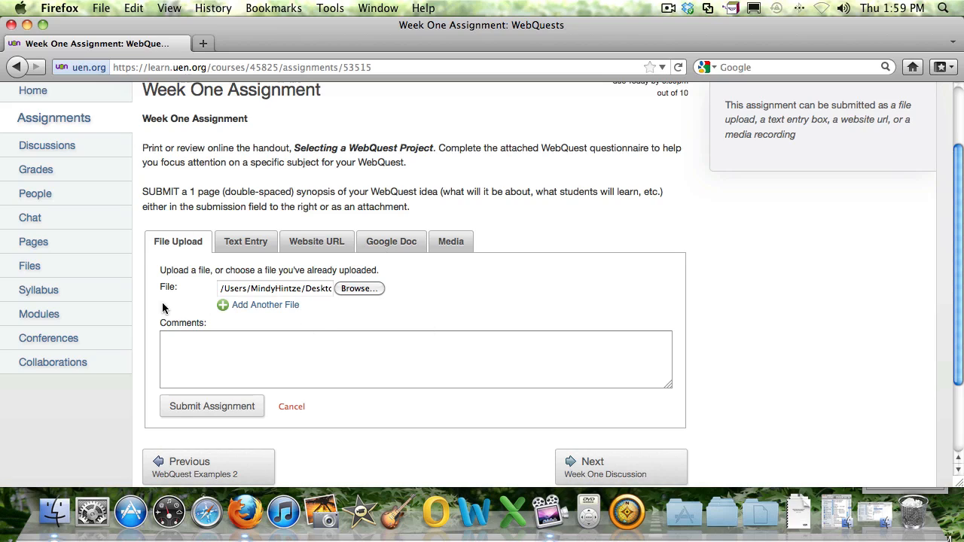
pyautogui.moveTo(211, 407)
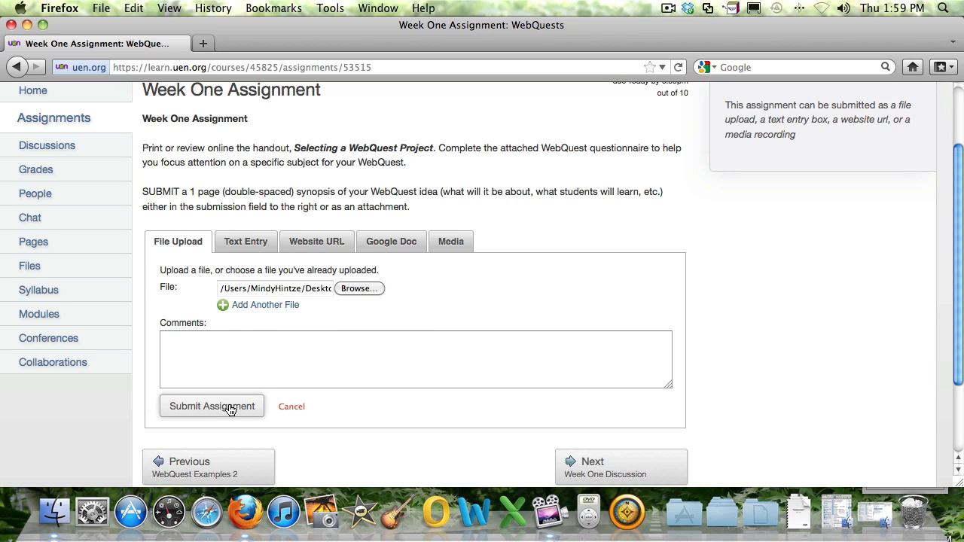
# - Submit the screenshot file so the assignment shows 'Turned In!'
pyautogui.click(211, 407)
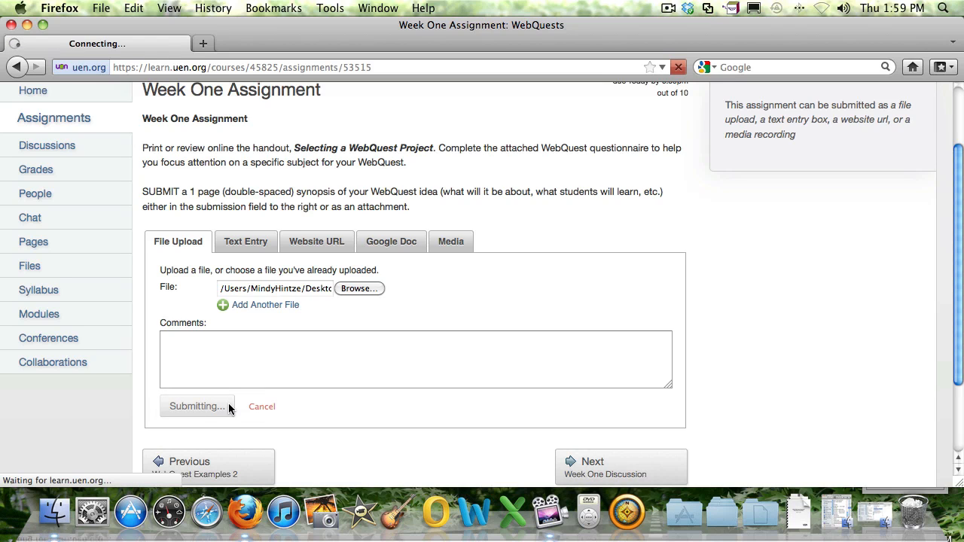
pyautogui.click(196, 407)
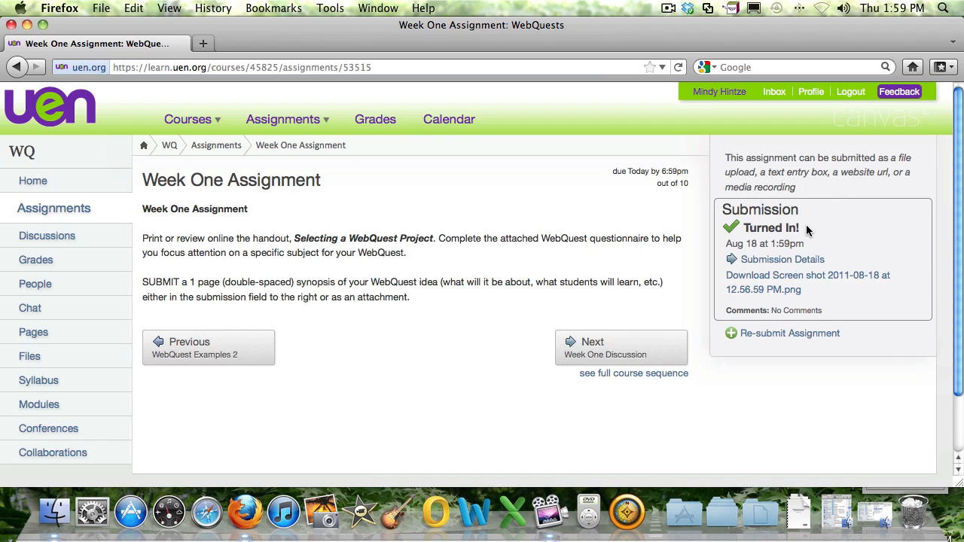
pyautogui.moveTo(831, 205)
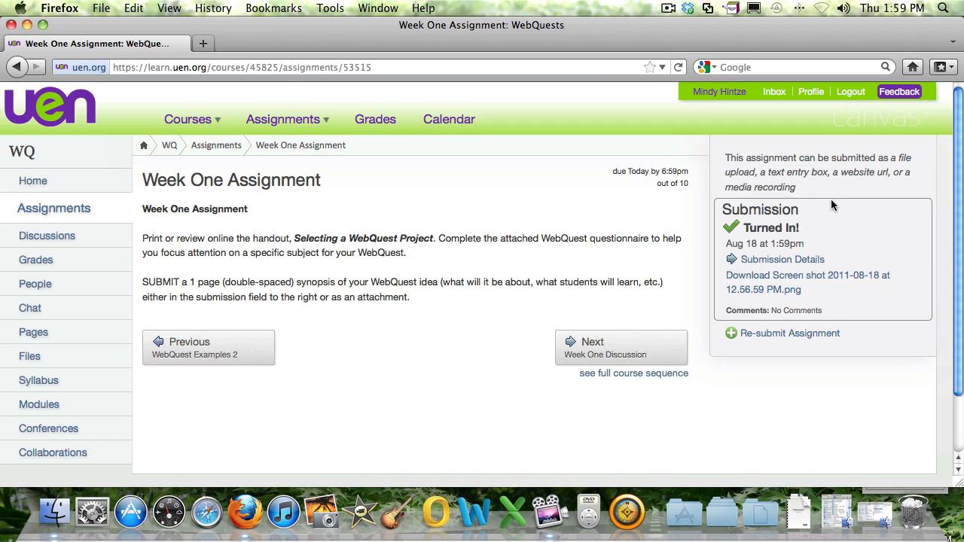
pyautogui.moveTo(446, 376)
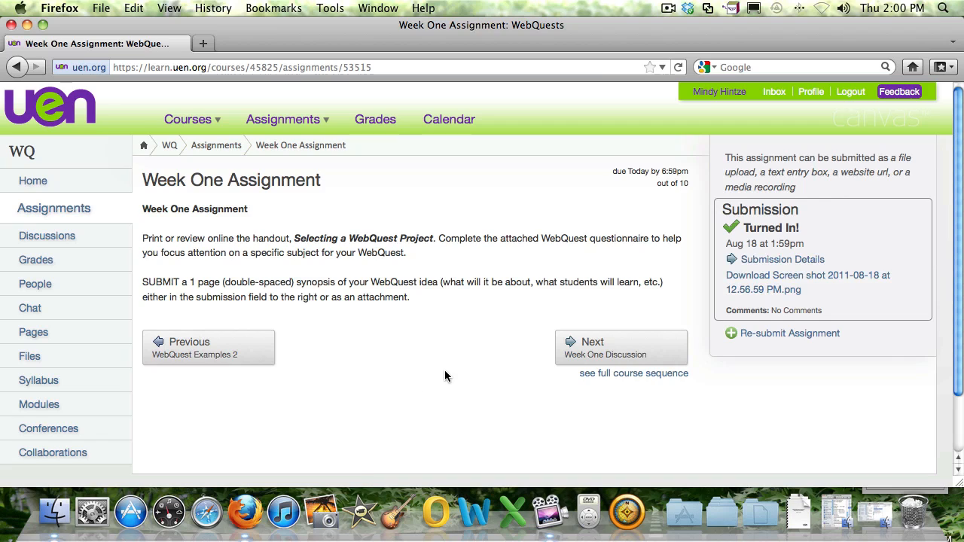